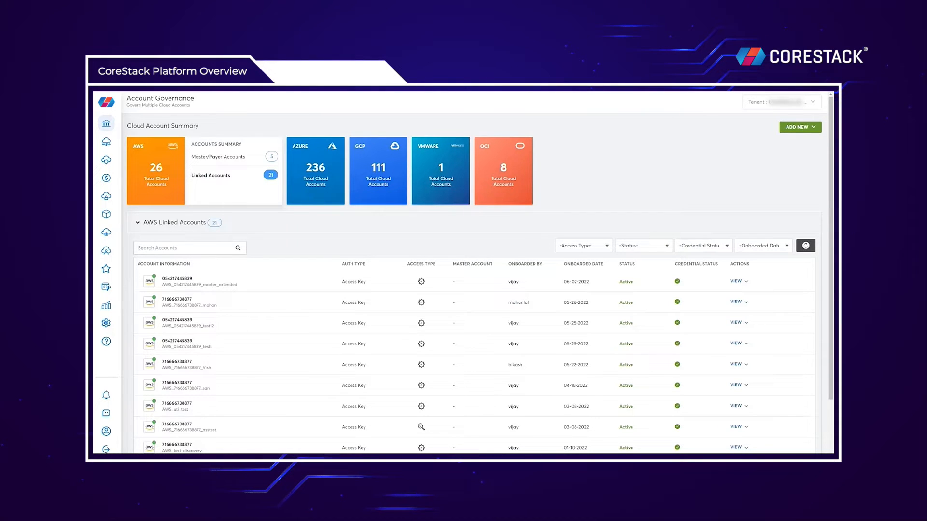
mouse_move(685, 192)
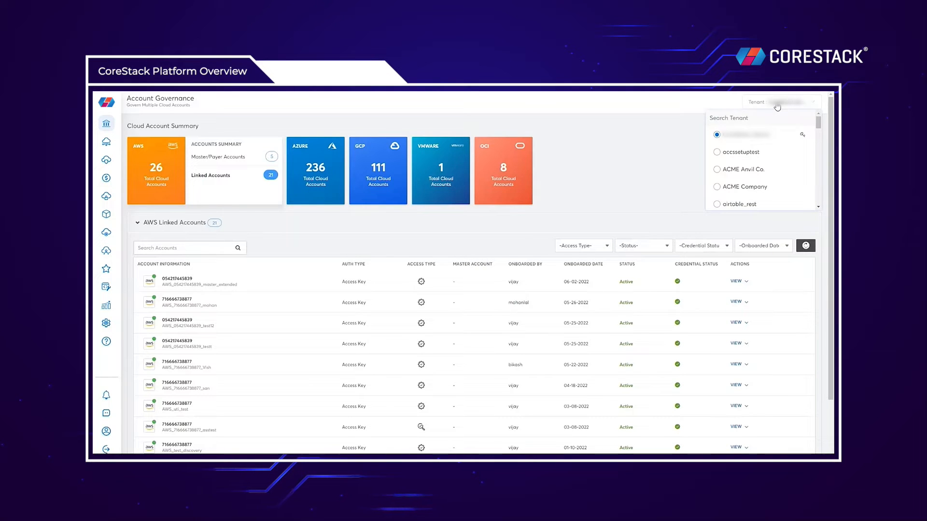
mouse_move(788, 126)
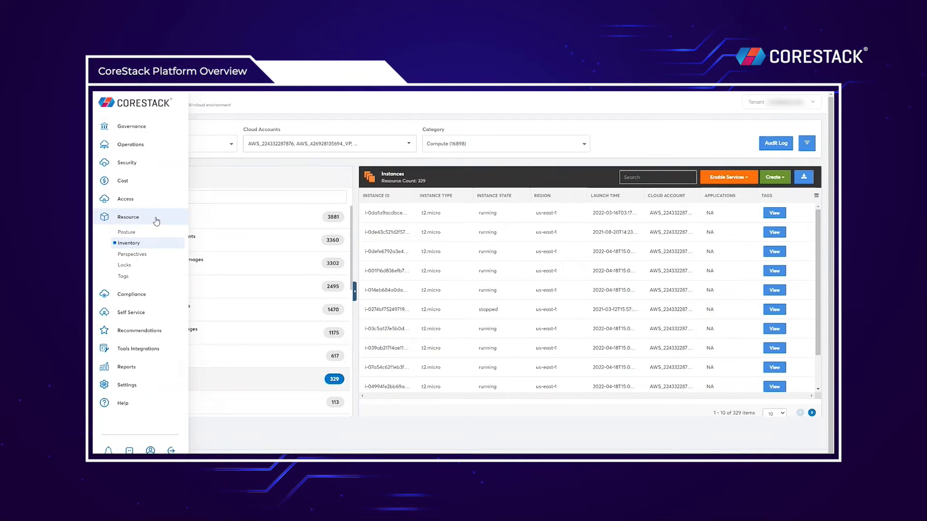
Show the first EC2 instance's available actions, including change instance type, stop and terminate
click(129, 243)
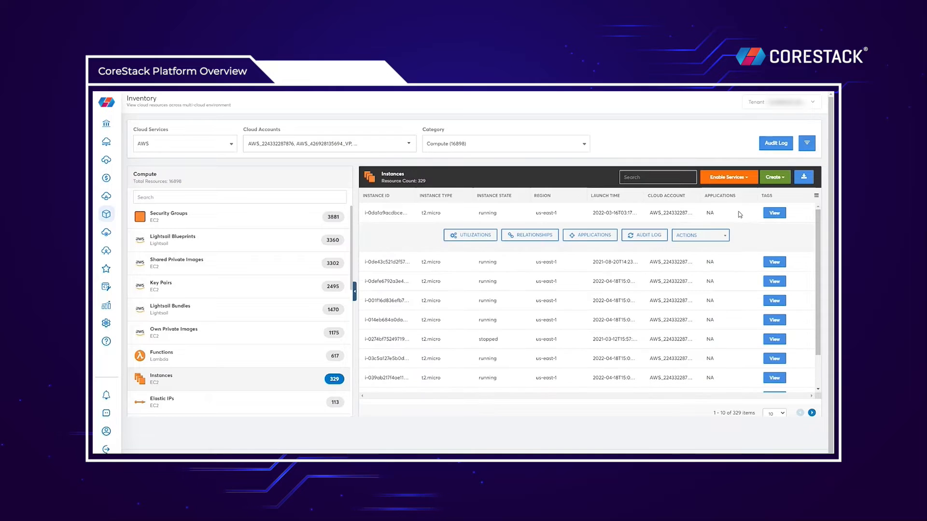
click(700, 235)
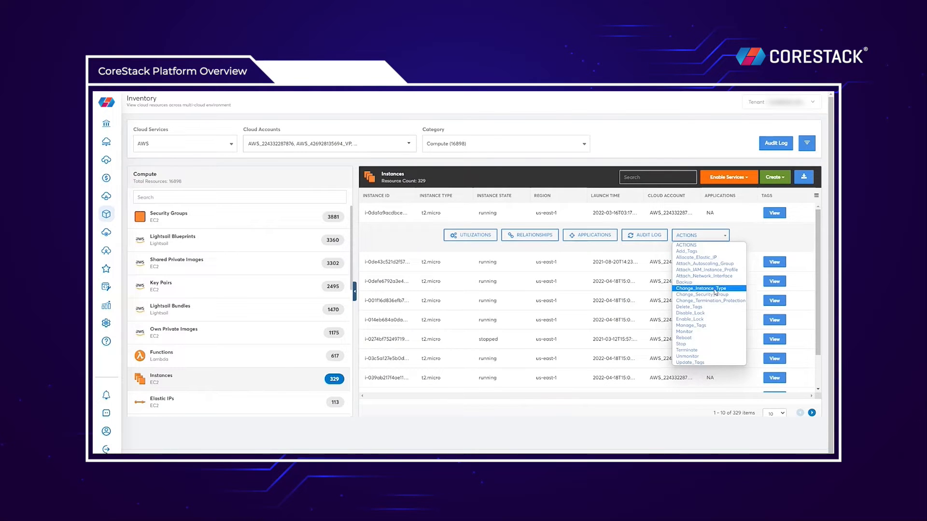
mouse_move(708, 257)
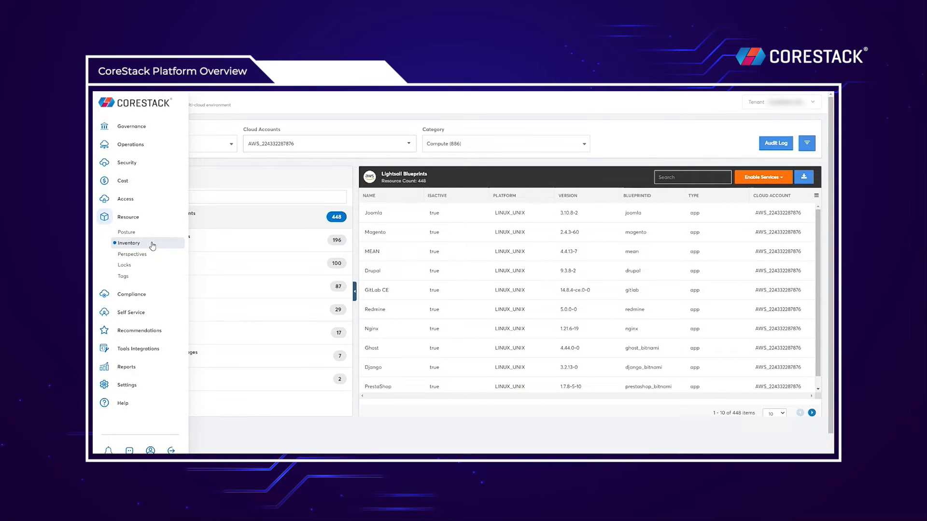
mouse_move(150, 178)
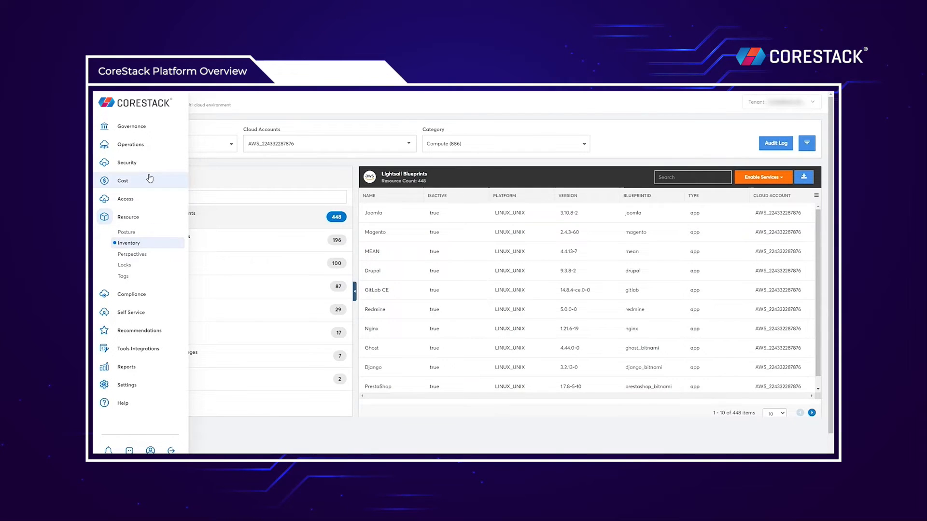
Open Cost Posture showing June 2022 month-to-date costs per cloud and per account
click(124, 180)
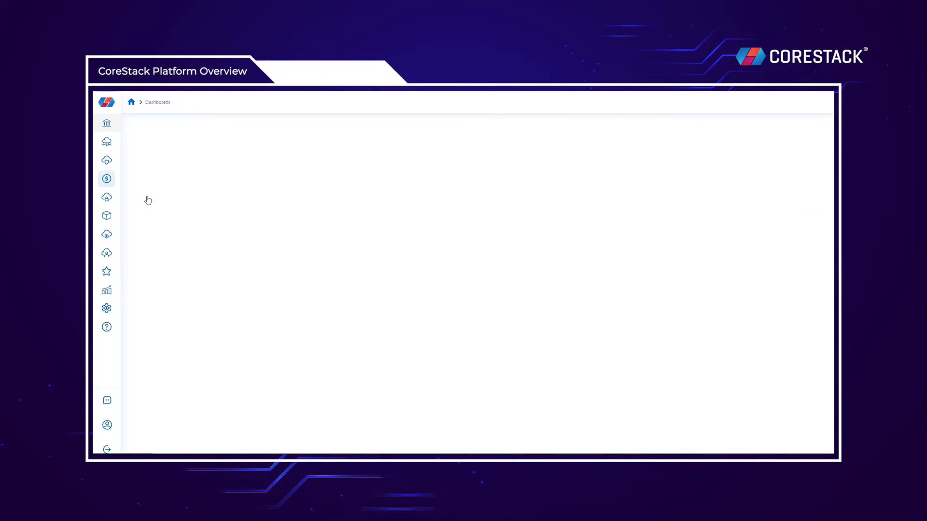
click(106, 179)
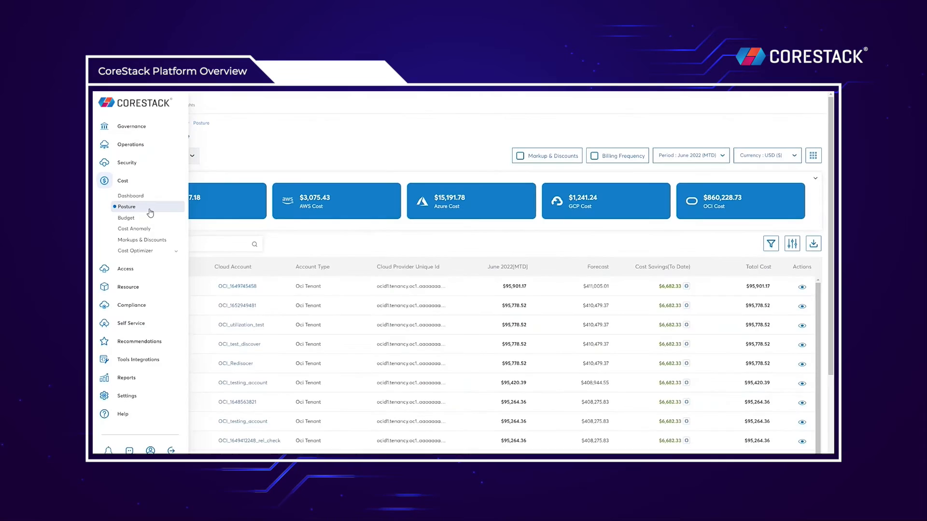
Filter cost posture to Azure accounts, then reach budget management with 144 budgets and 13 alerts
click(127, 206)
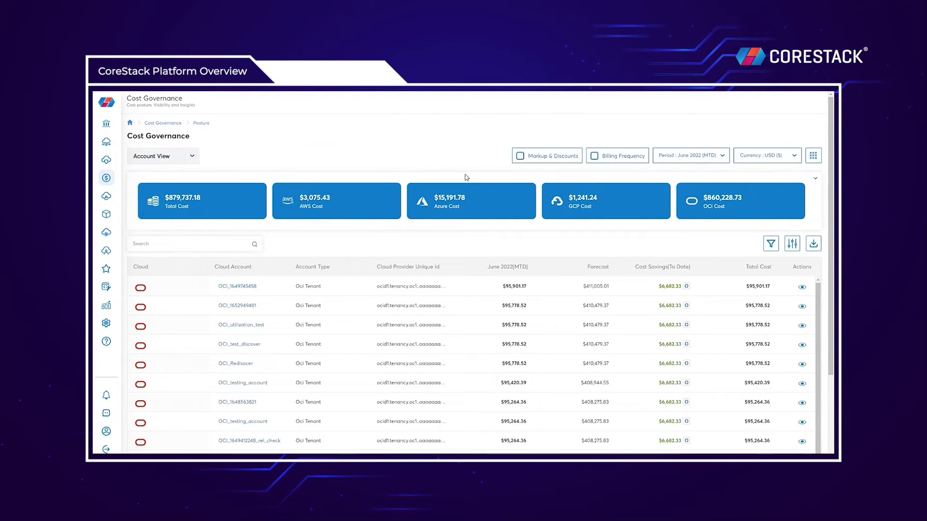
click(771, 242)
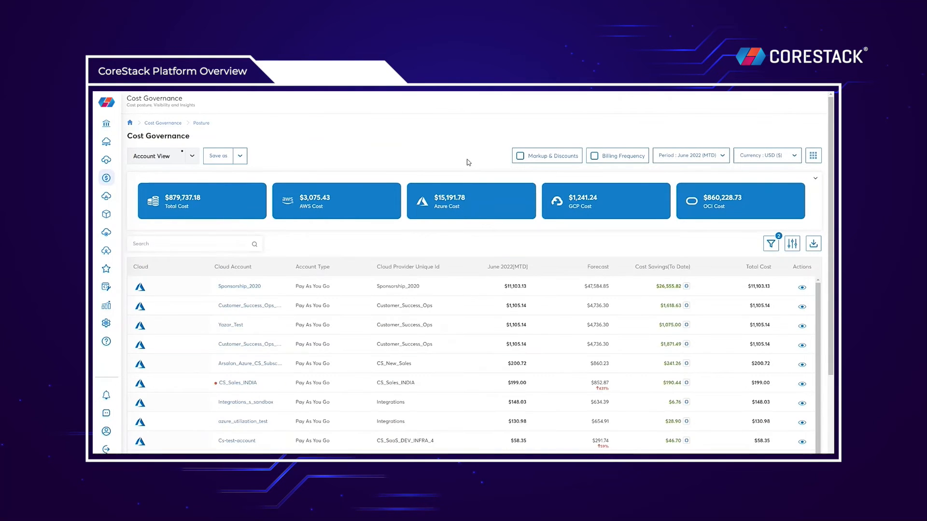
mouse_move(808, 290)
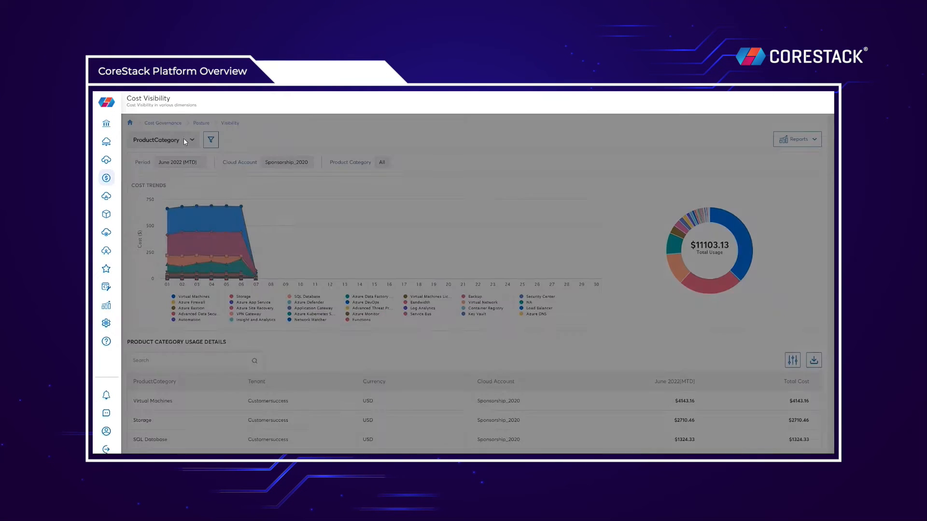
click(191, 140)
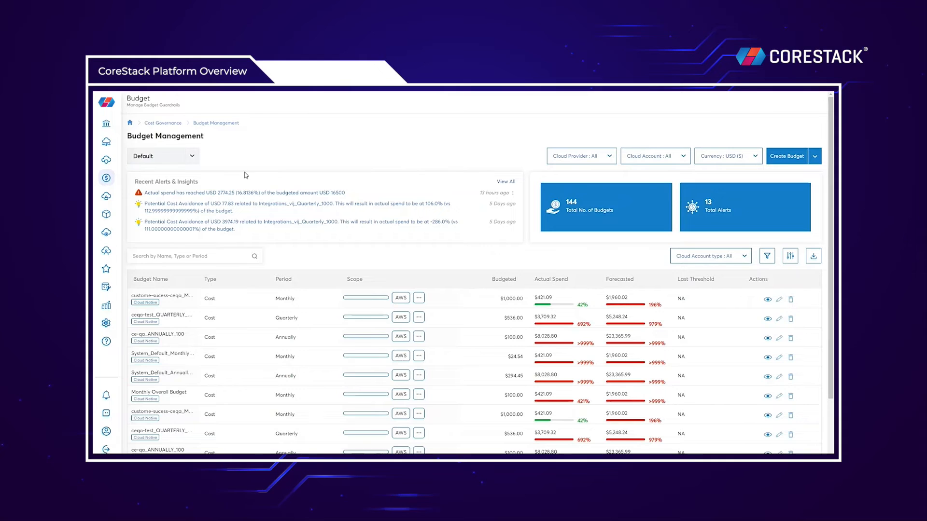
Open Cost Optimizer's Optimize Usage page showing $65.58 potential monthly savings across three GCP accounts
click(105, 180)
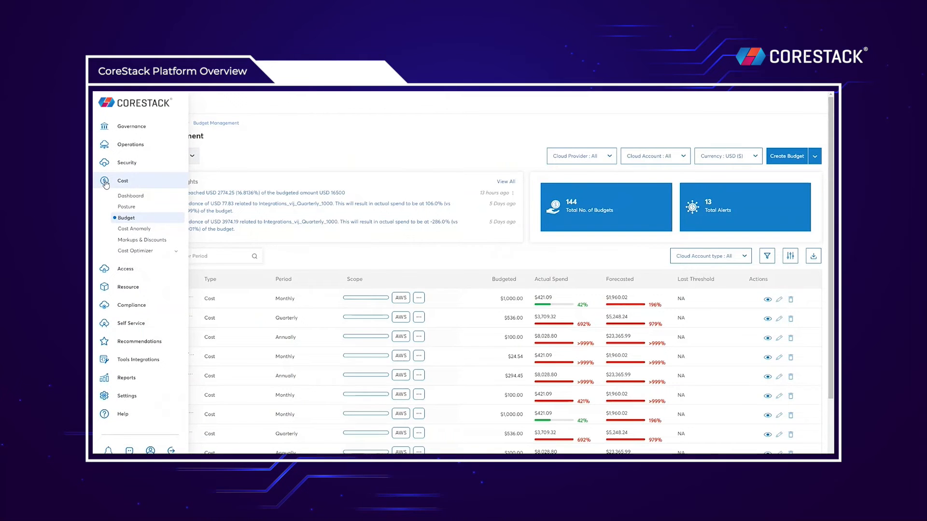
mouse_move(134, 251)
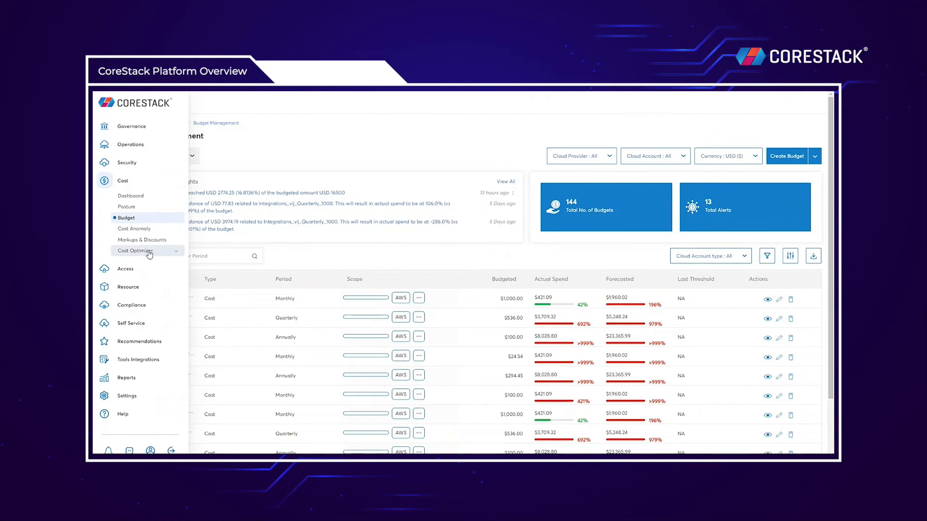
click(134, 251)
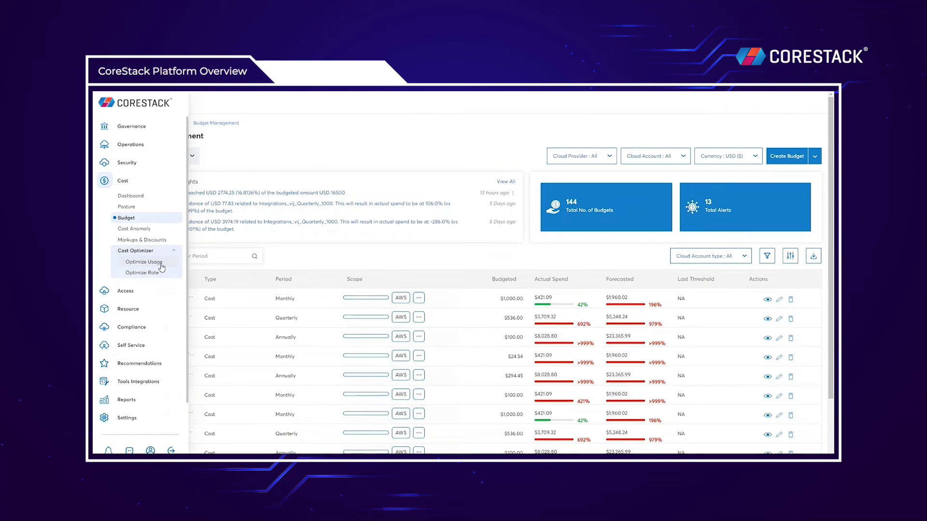
mouse_move(165, 268)
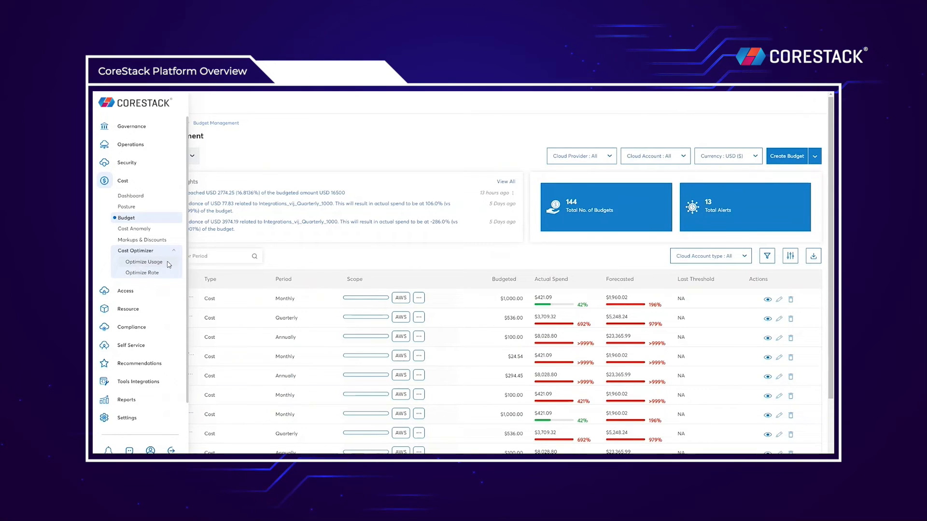
click(144, 262)
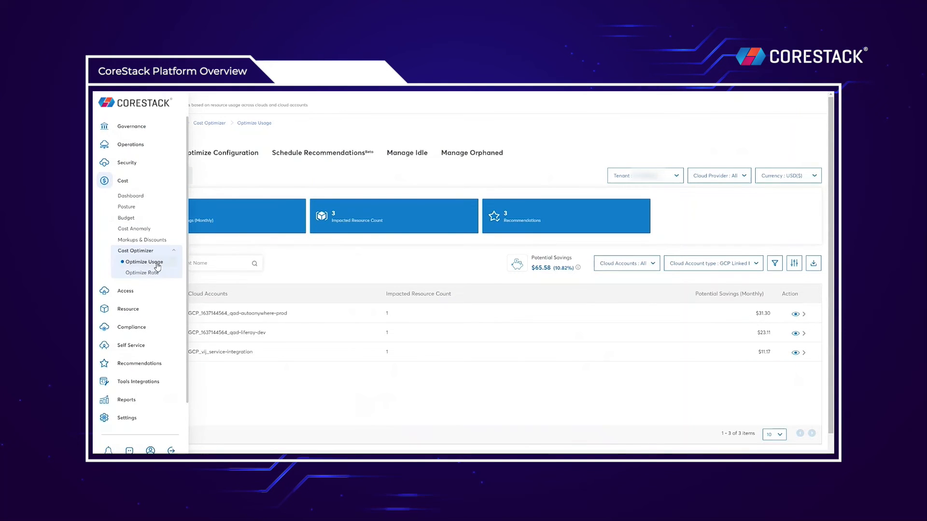
Switch Optimize Rate to Current Reservations to review Azure reservation utilization
click(140, 272)
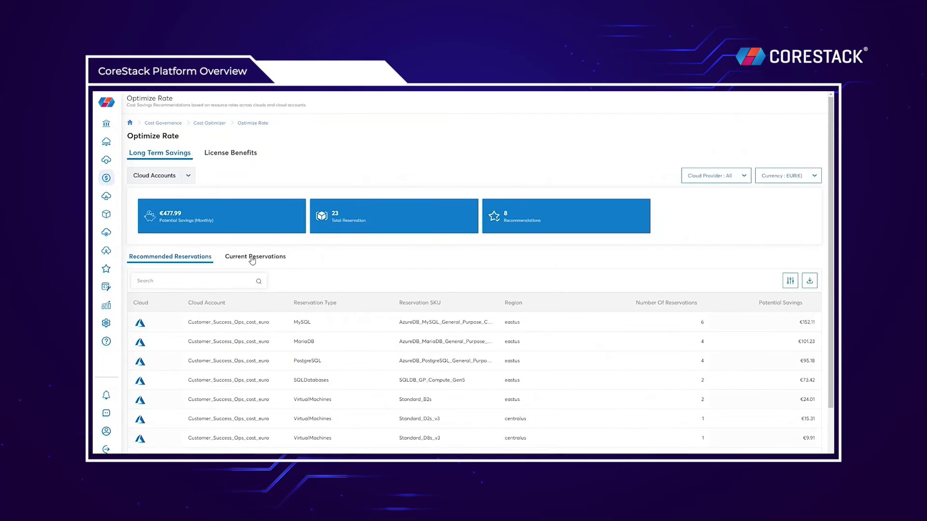
click(255, 256)
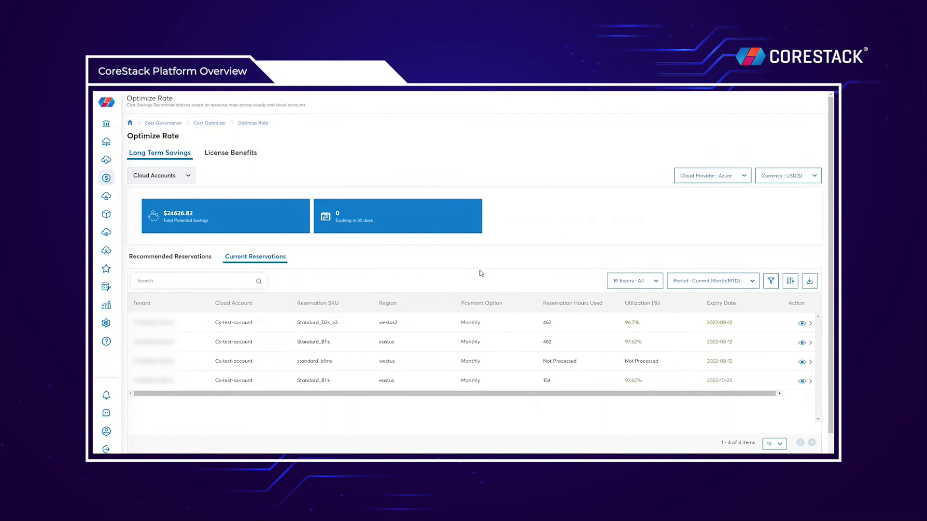
click(126, 307)
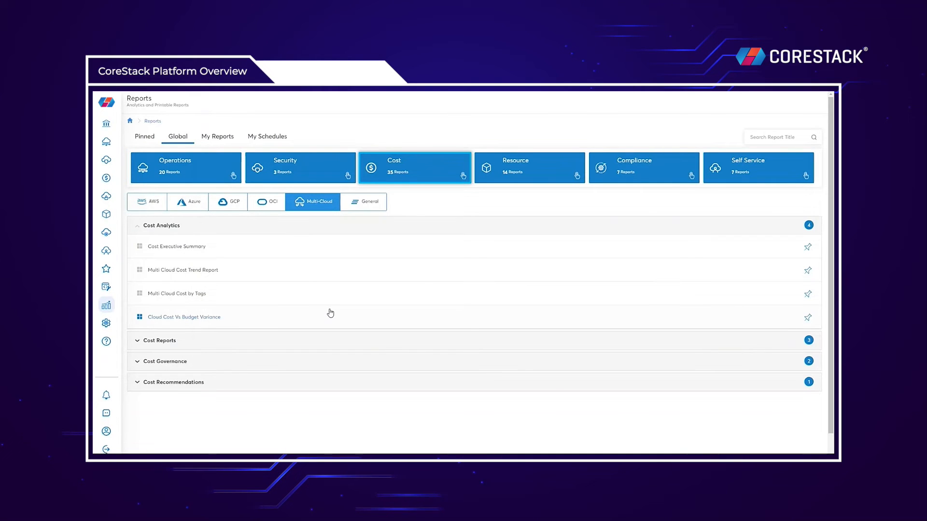
mouse_move(312, 299)
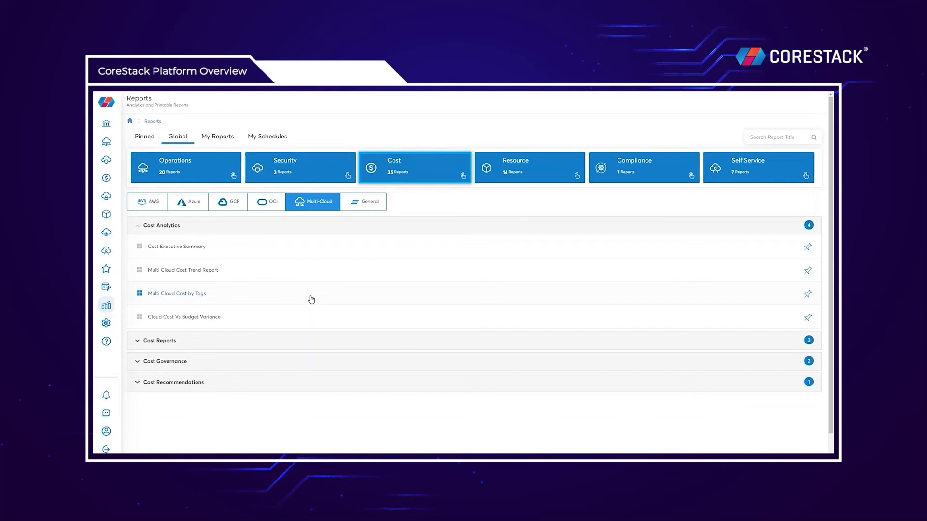
Show only AWS global cost reports, then view the compliance controls catalogue of standards
click(146, 202)
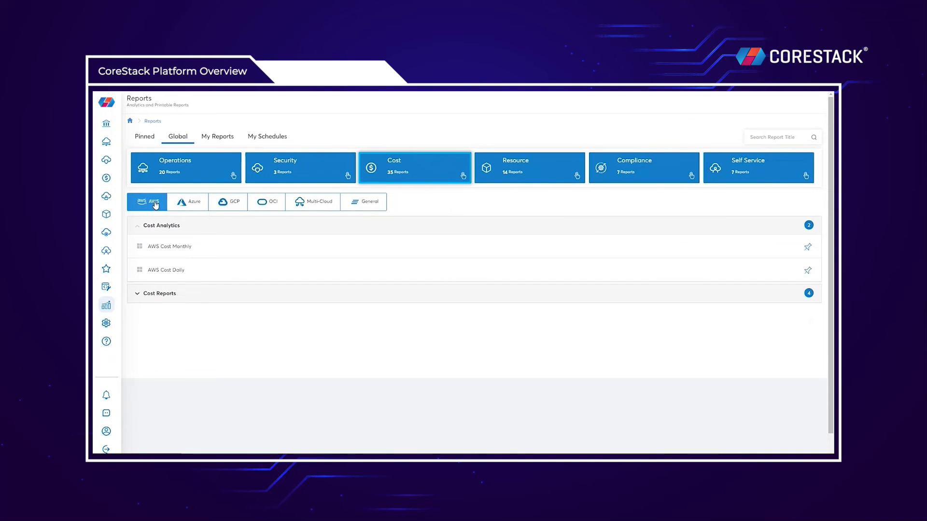
mouse_move(207, 451)
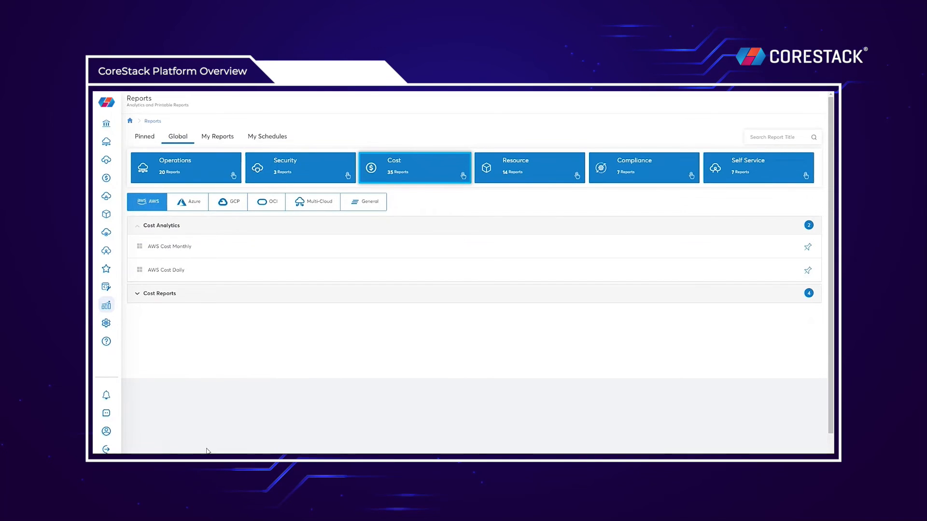
click(106, 163)
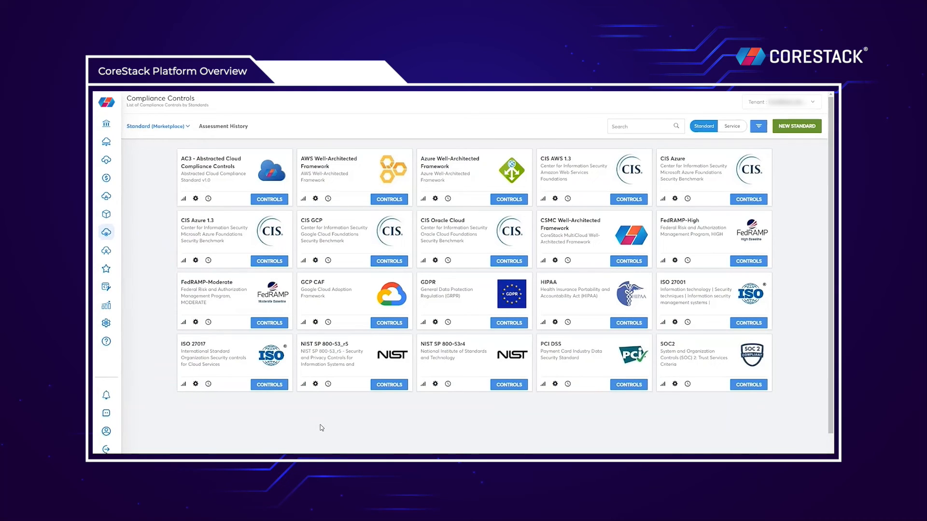
mouse_move(330, 429)
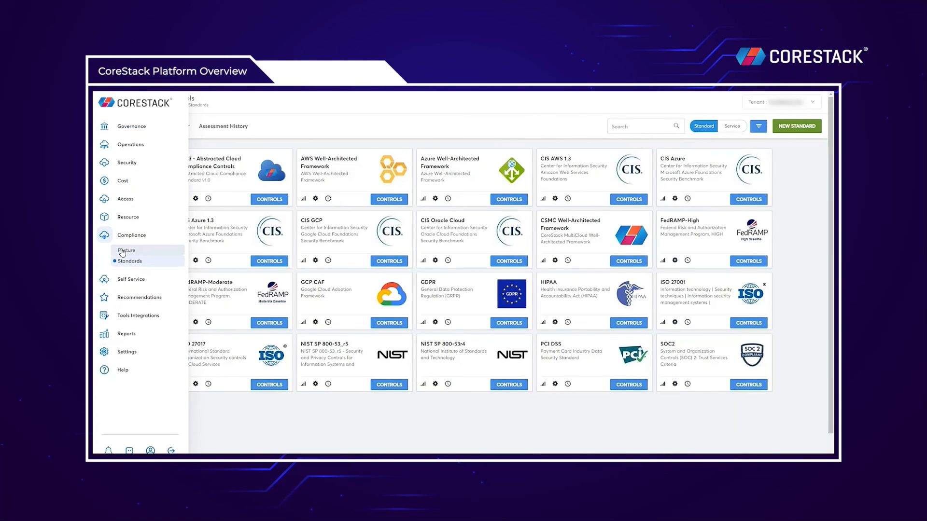
Open Compliance Posture listing nine GCP accounts with standards, assessed controls and status
click(126, 251)
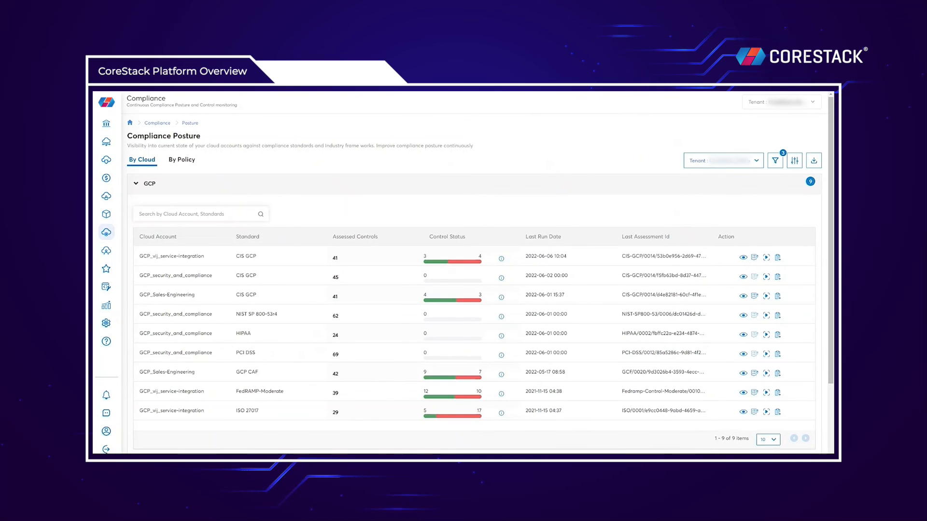
mouse_move(451, 119)
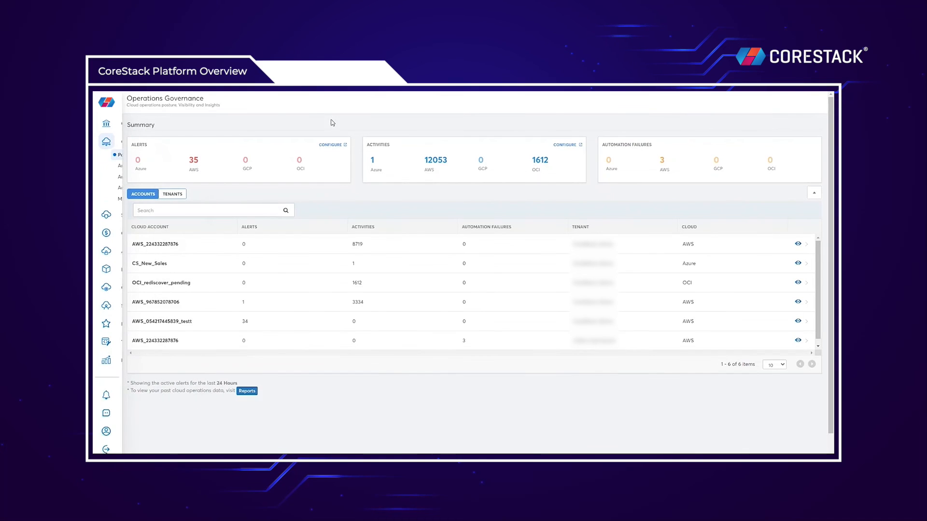
mouse_move(376, 119)
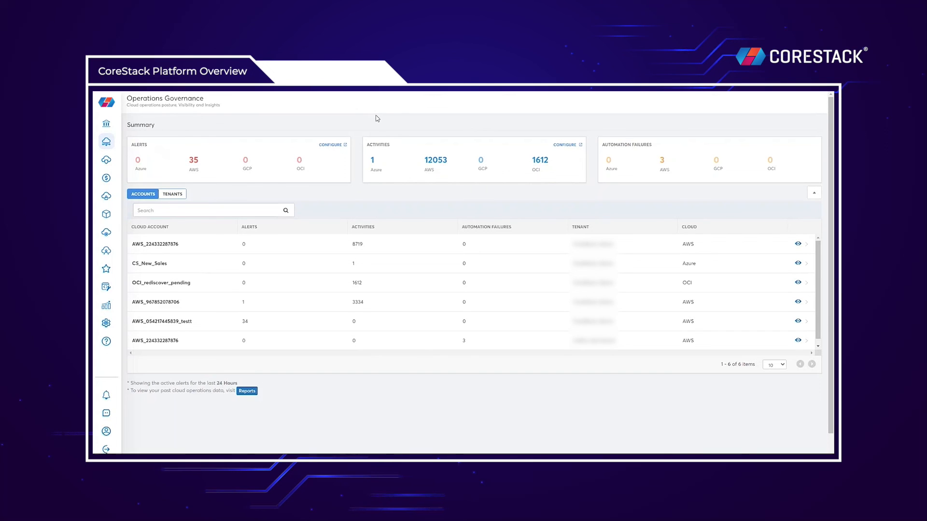
Go to the Templates page under Operations > Automation
click(105, 144)
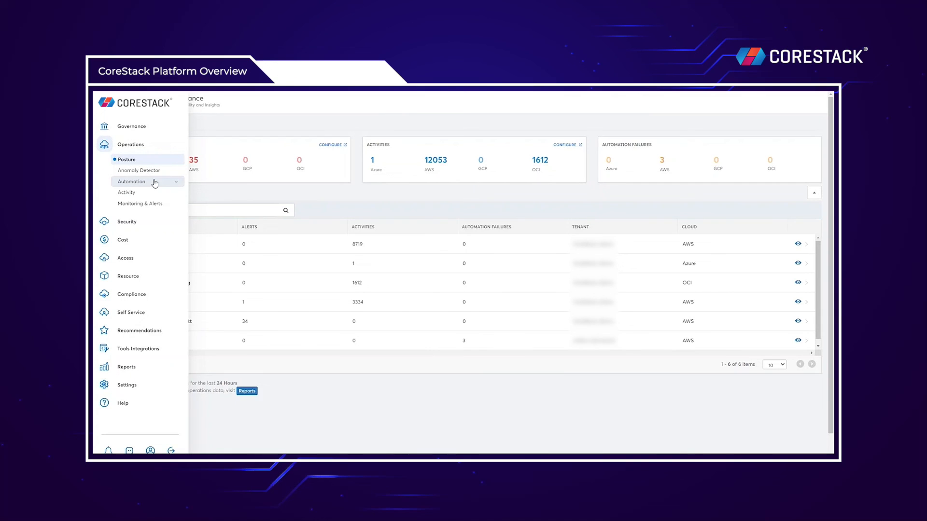
click(131, 181)
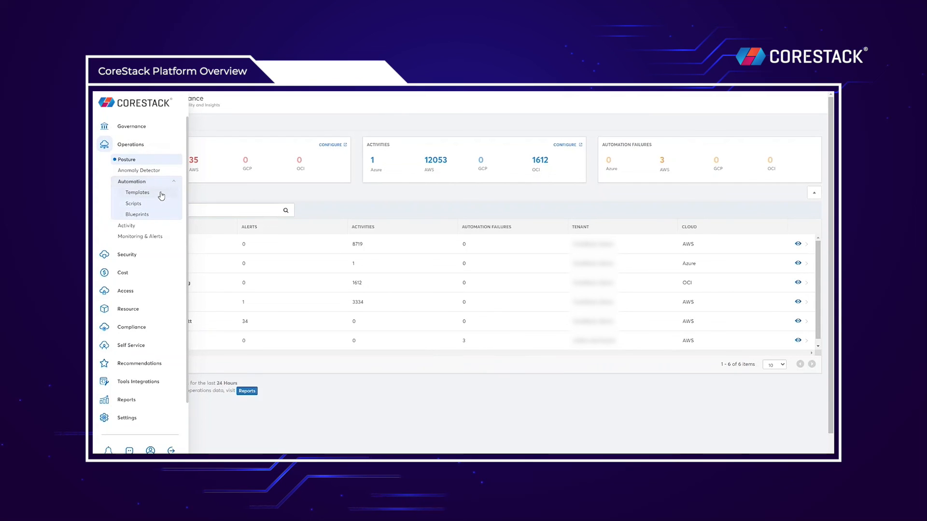
click(137, 193)
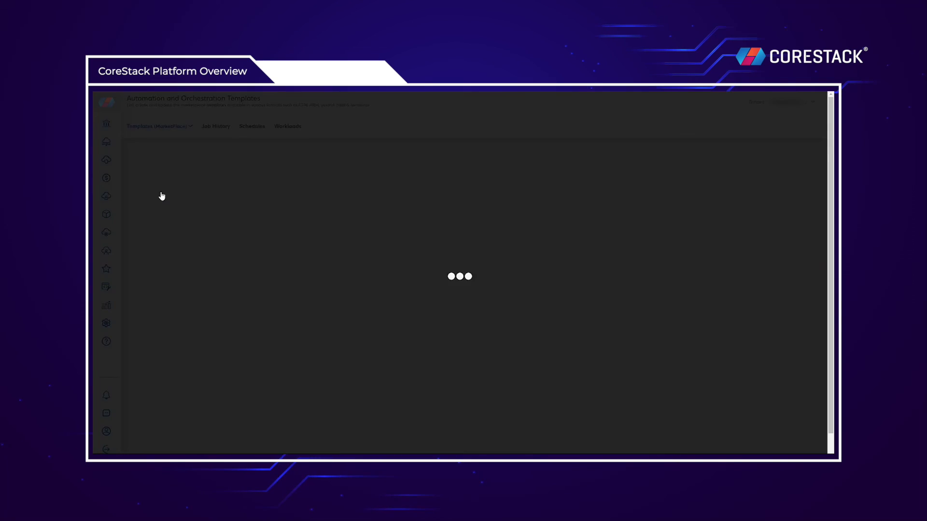